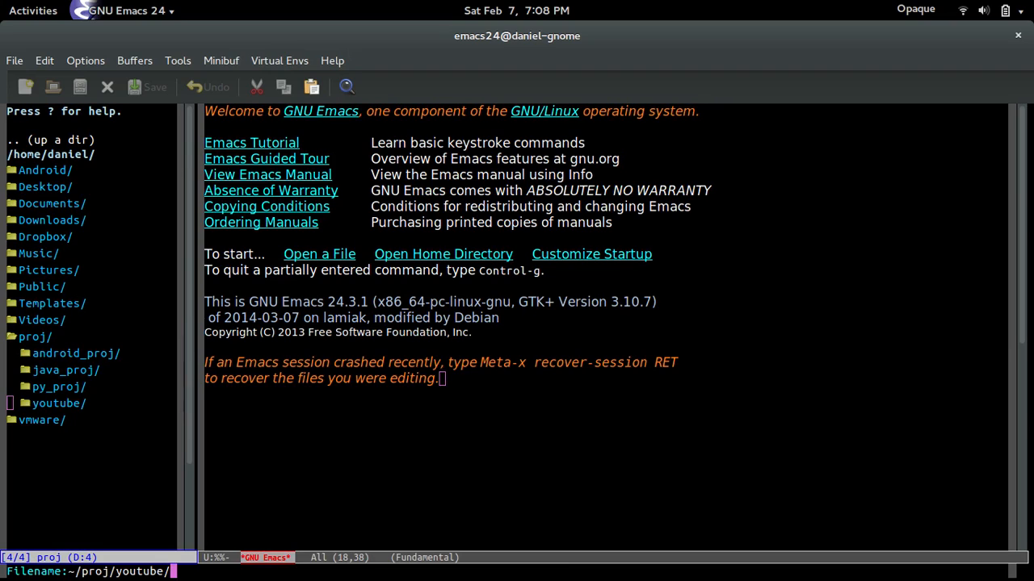
Visit a new file ~/proj/youtube/simple.py, opening it empty in Python mode
type("simple")
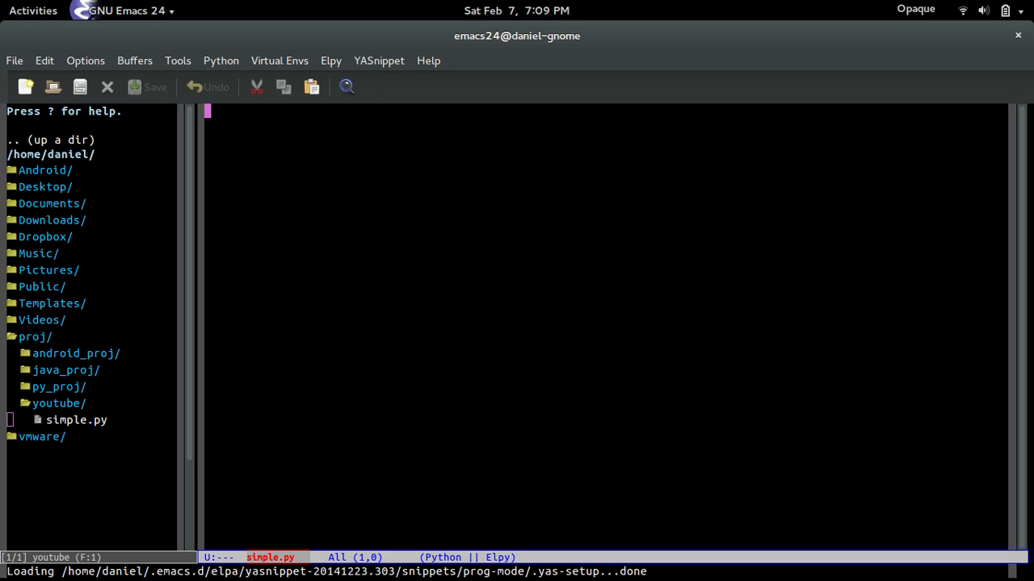
Write import wx and app = wx.App() at the top of simple.py
type("import wx")
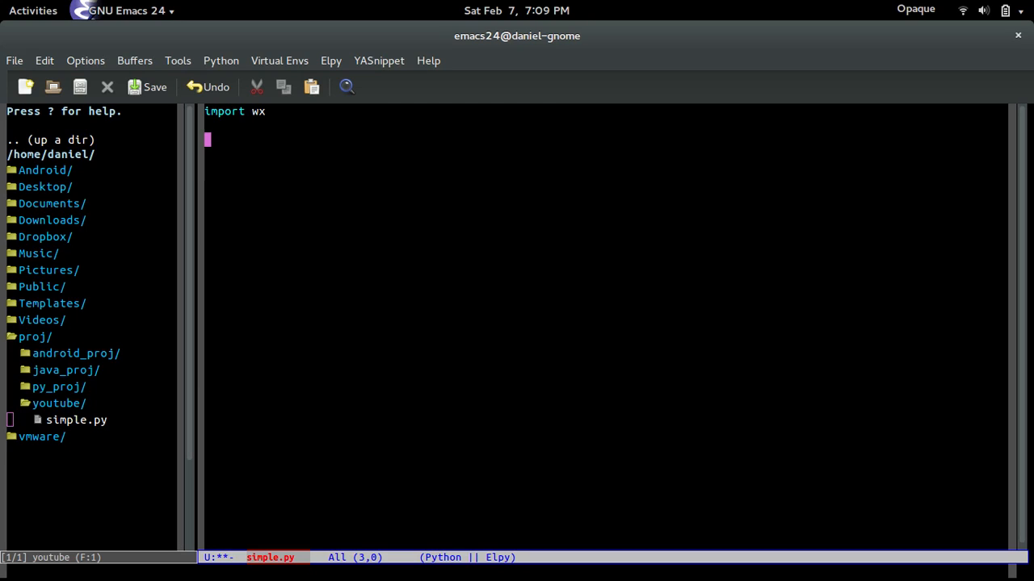
type("apply")
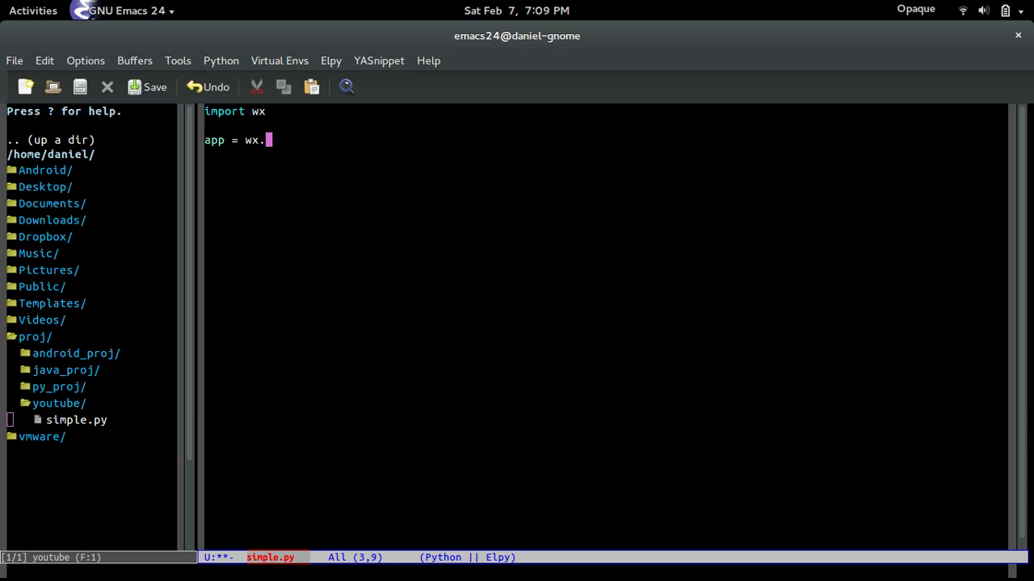
type("App()")
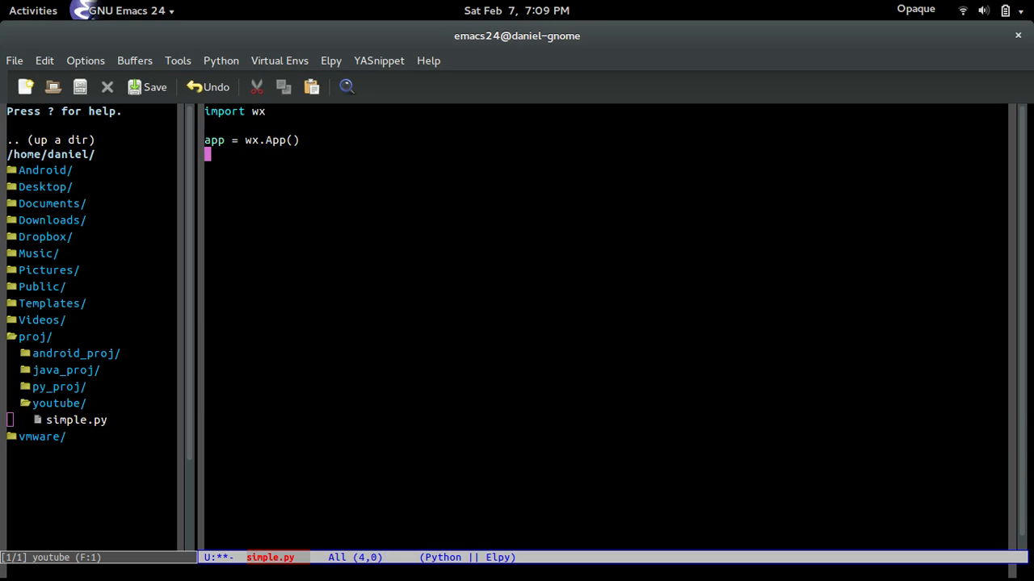
Add wx.Frame(None).Show() and app.MainLoop() to complete the minimal script
type("wx.F")
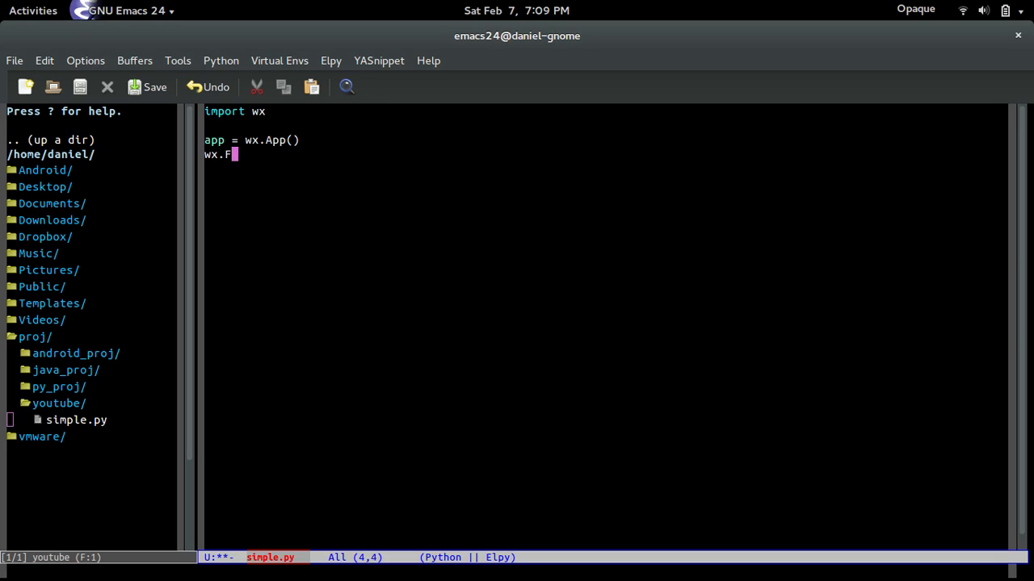
type("rame(")
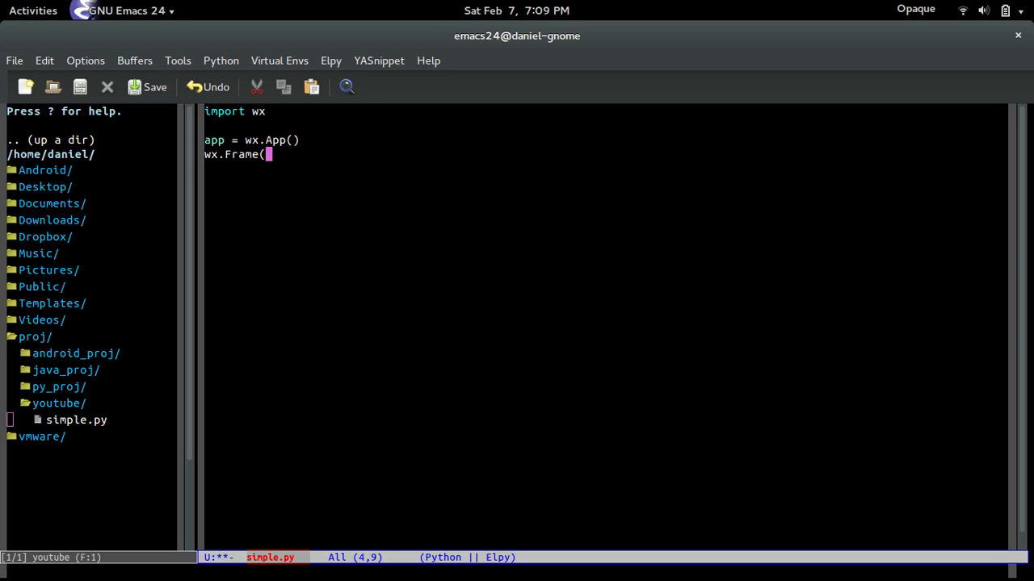
type("None).Show")
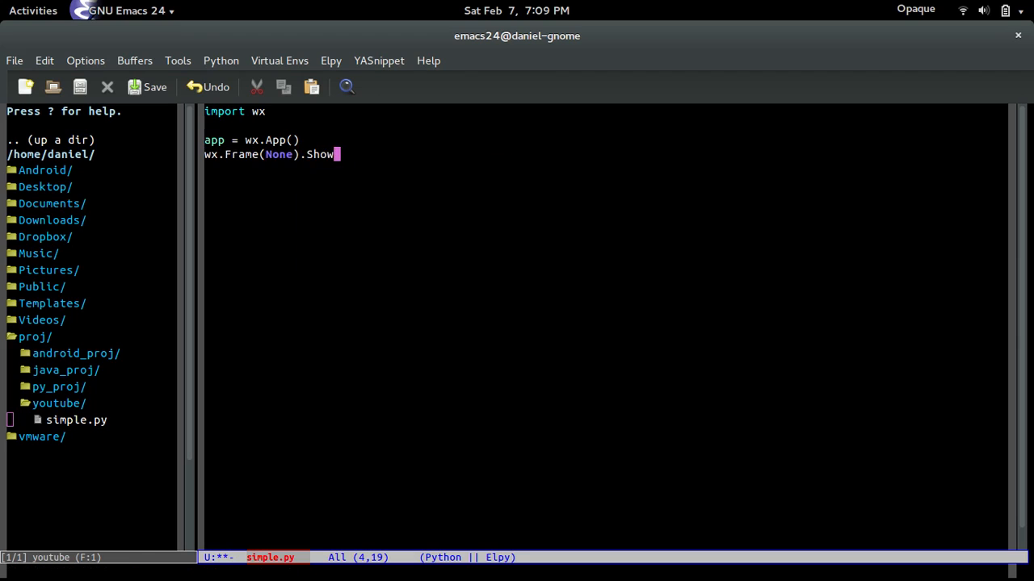
type("app.m")
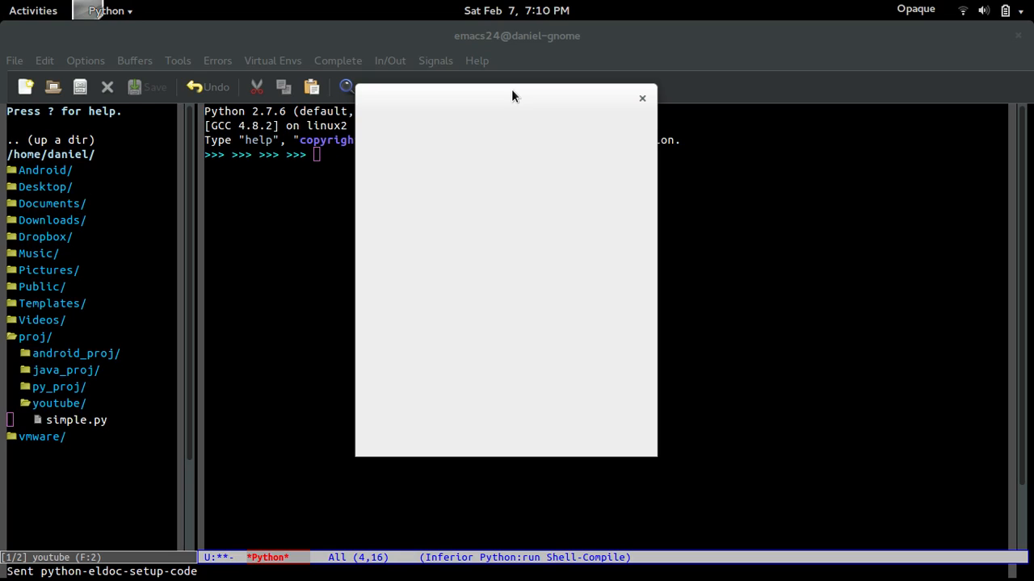
mouse_move(481, 98)
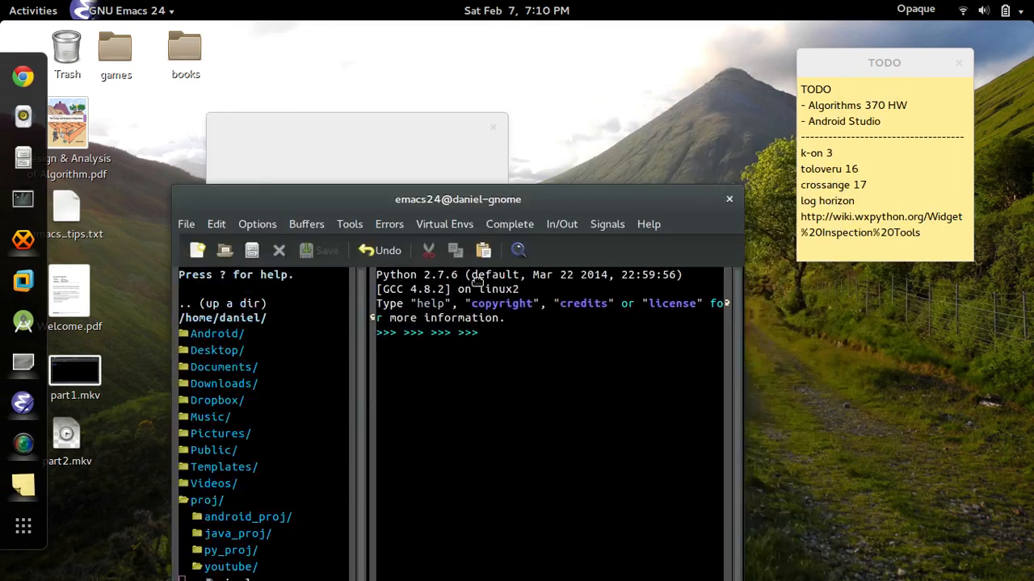
Maximize the Emacs window again after closing the blank wx frame
double_click(459, 200)
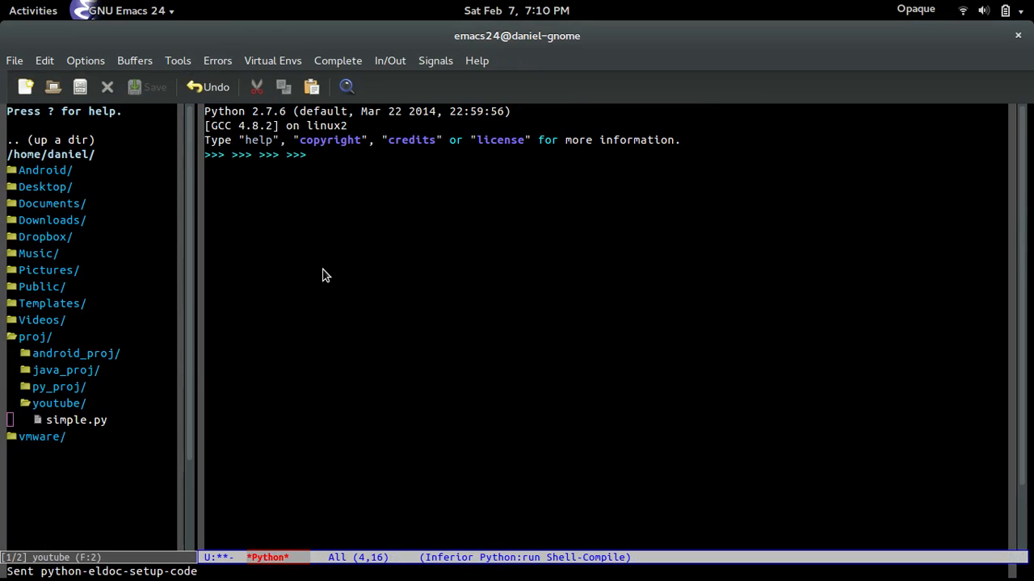
Switch from the Python shell back to the simple.py buffer
key("alt+Tab")
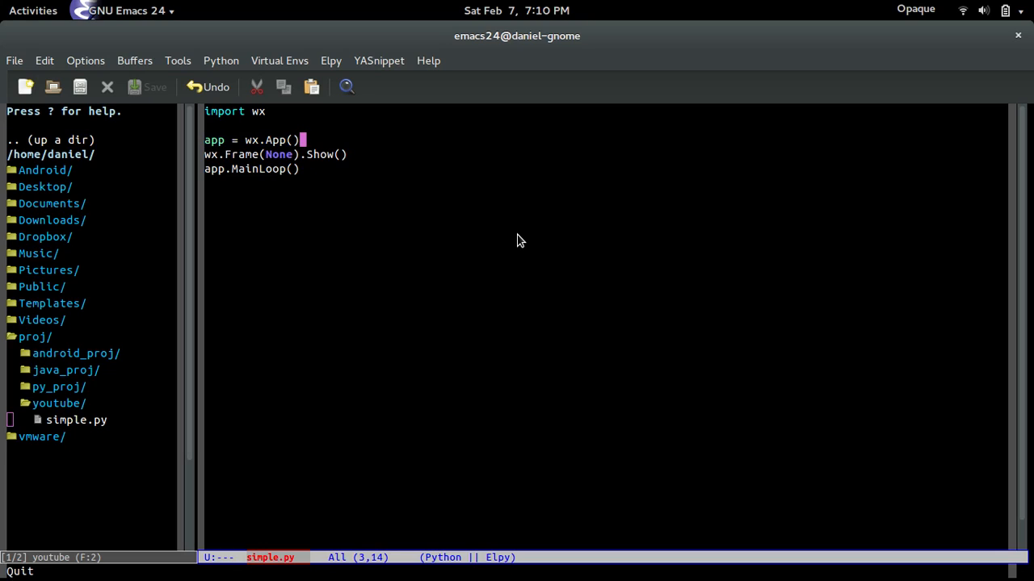
key("Left")
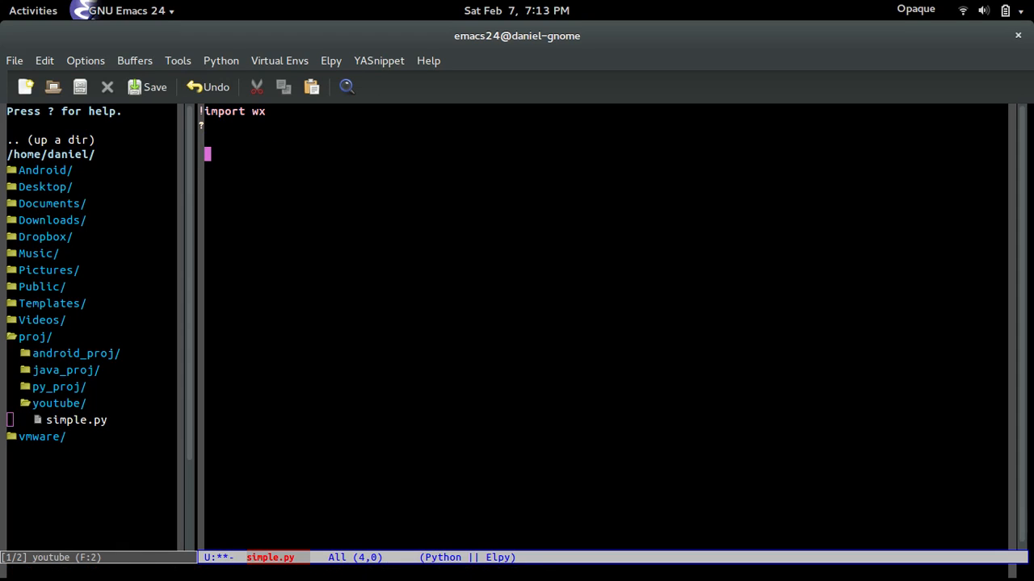
Expand a class snippet into MyFrame subclassing wx.Frame
type("class ClassName(object):")
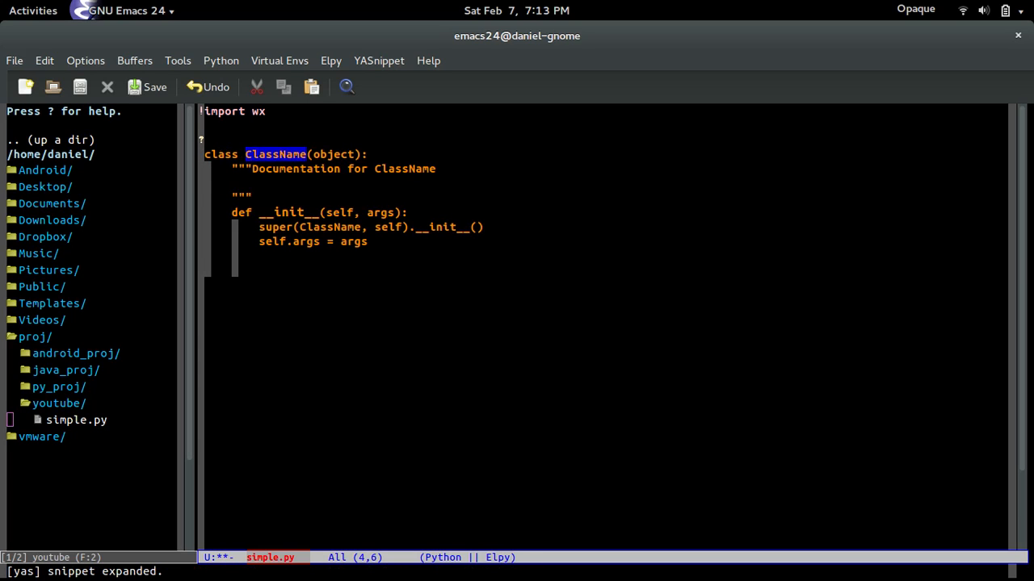
type("My")
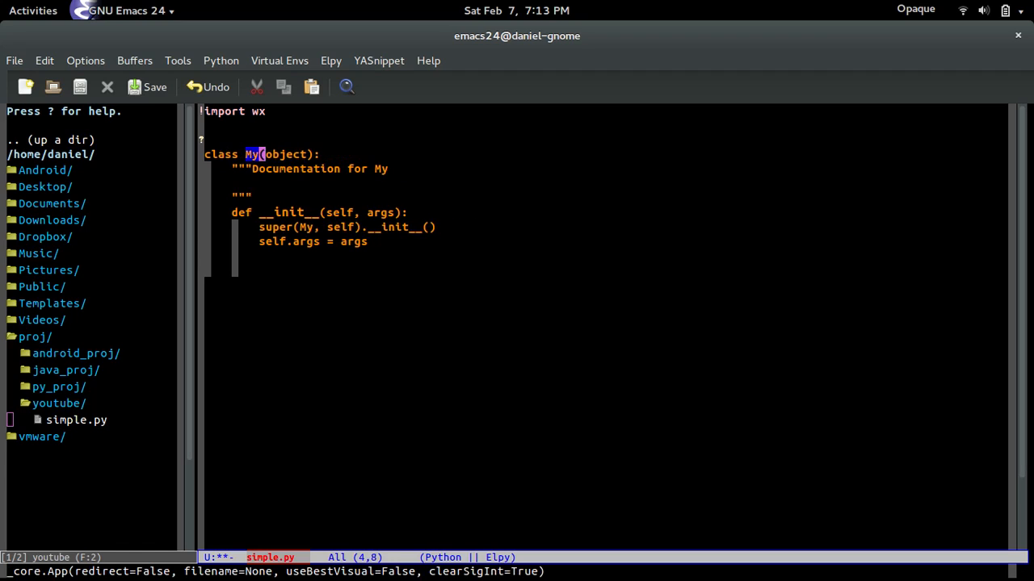
type("fr")
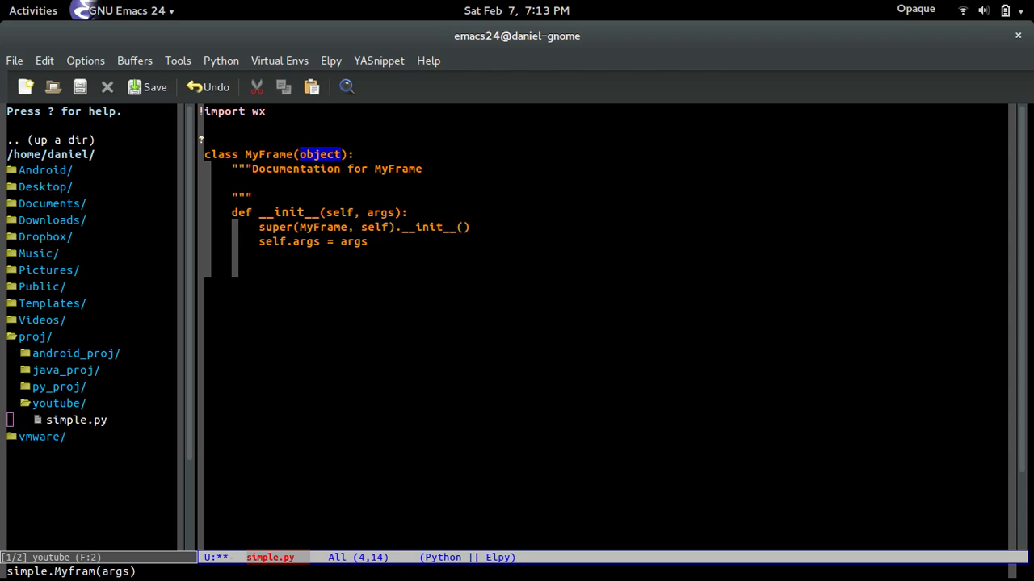
type("wx.Fram")
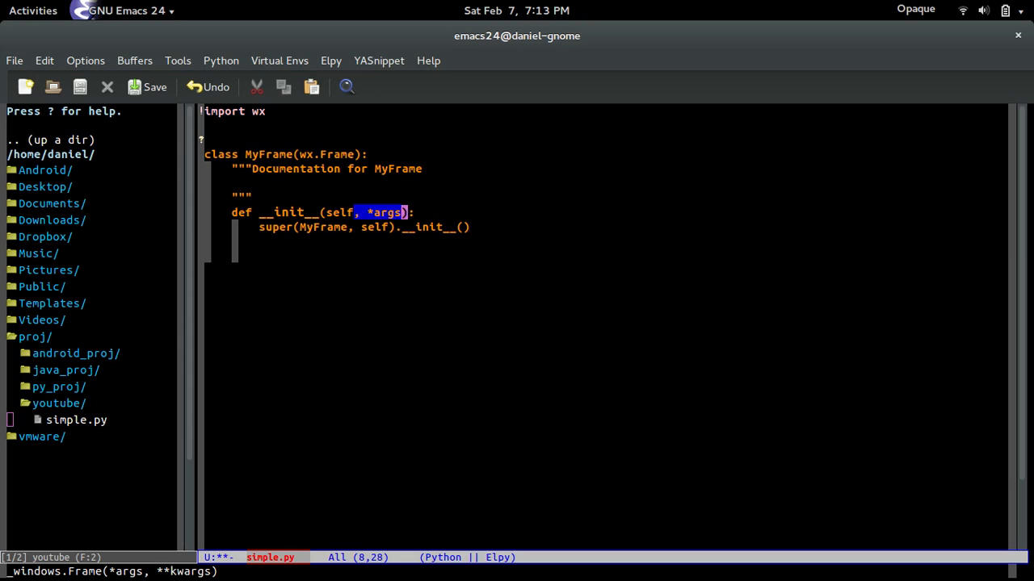
Make __init__ take *args, **kwargs and forward them to super().__init__
type(", **kwargs")
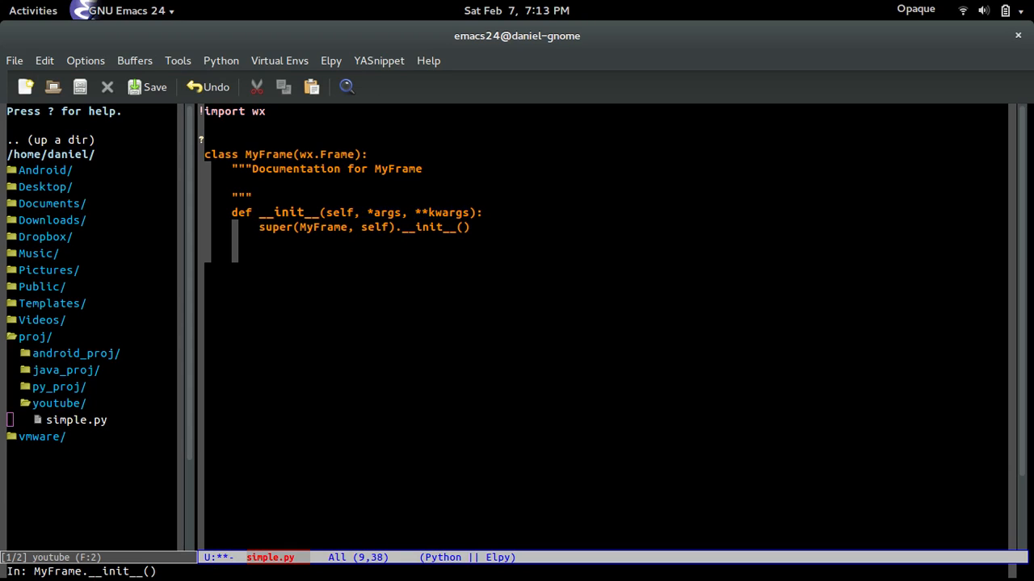
type("*args, **kwargs")
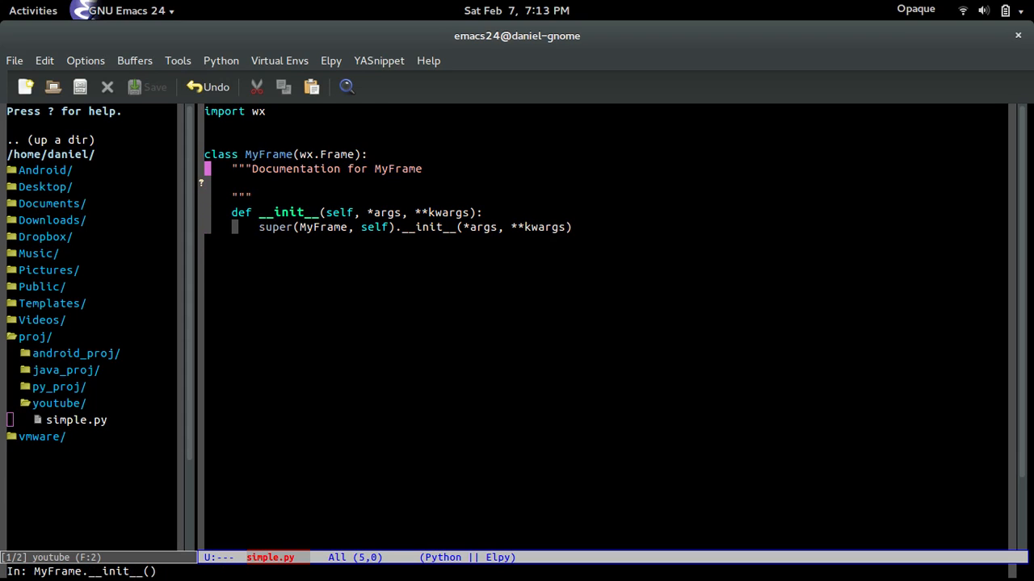
Collapse the MyFrame docstring to one line, drop blank lines, and save simple.py
key("down")
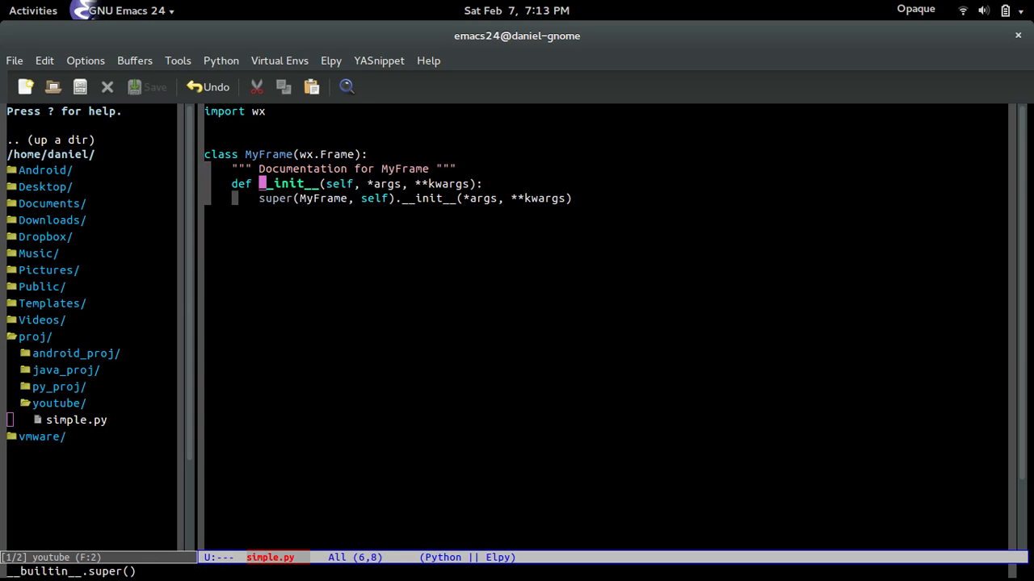
type("pep")
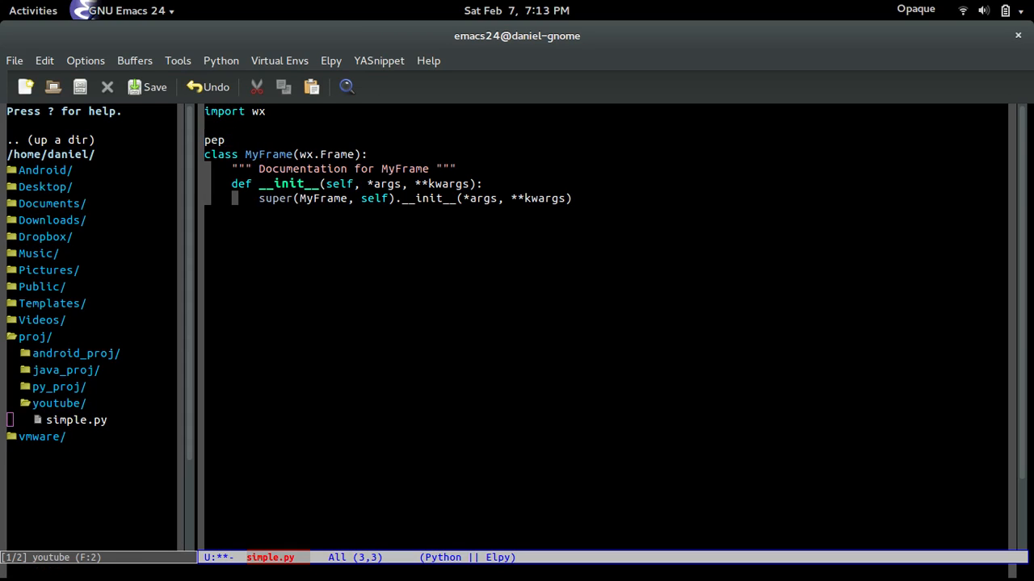
type("8")
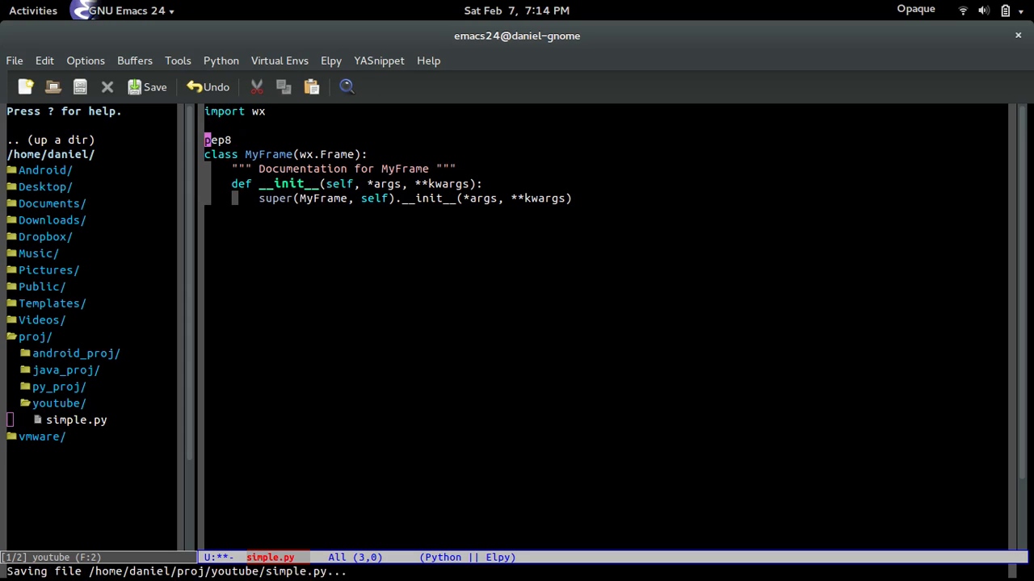
left_click(145, 87)
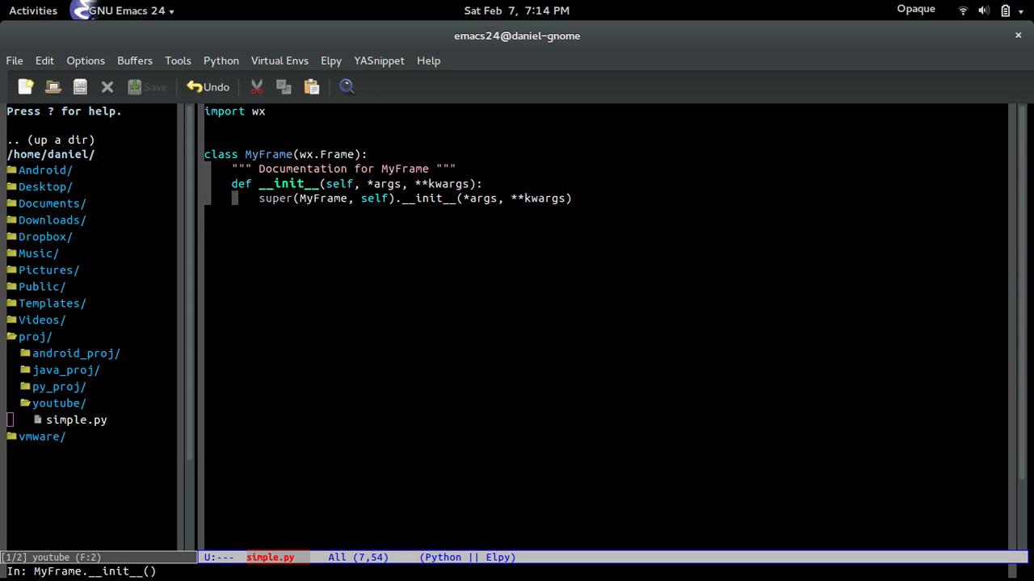
End MyFrame's __init__ with a self.Show() call after the super() line
type(".Show()")
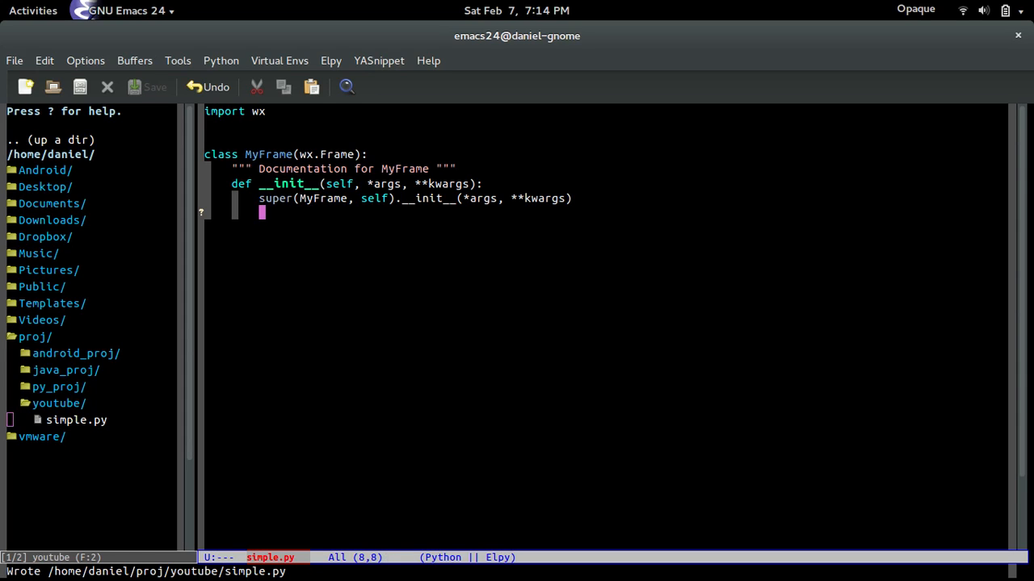
type("self.Show(")
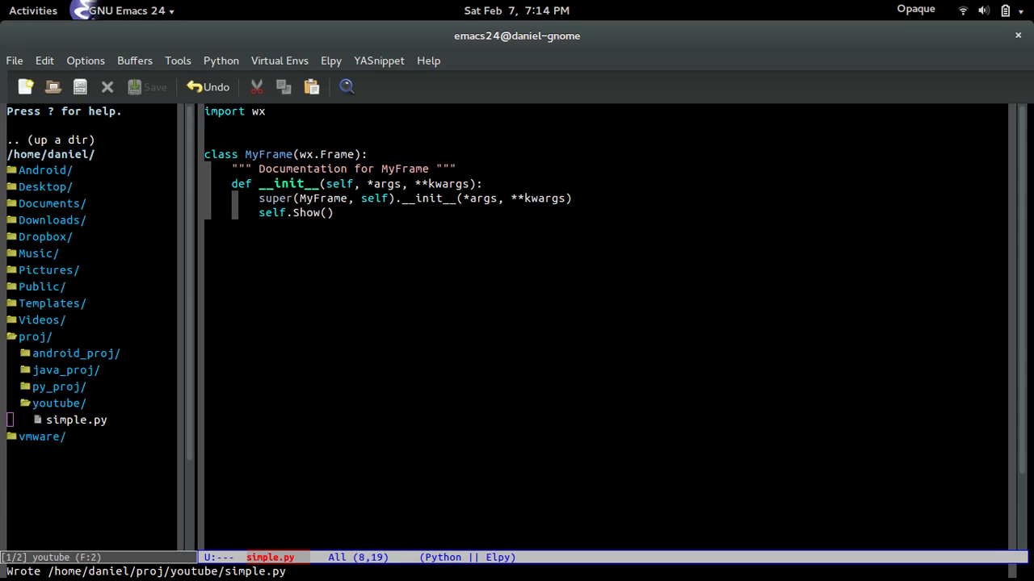
mouse_move(313, 233)
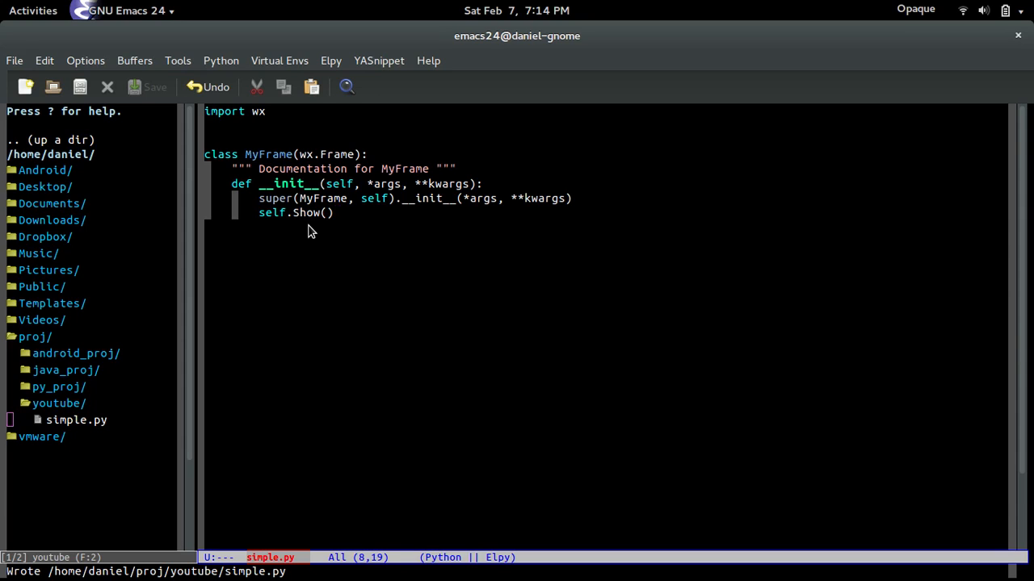
mouse_move(128, 243)
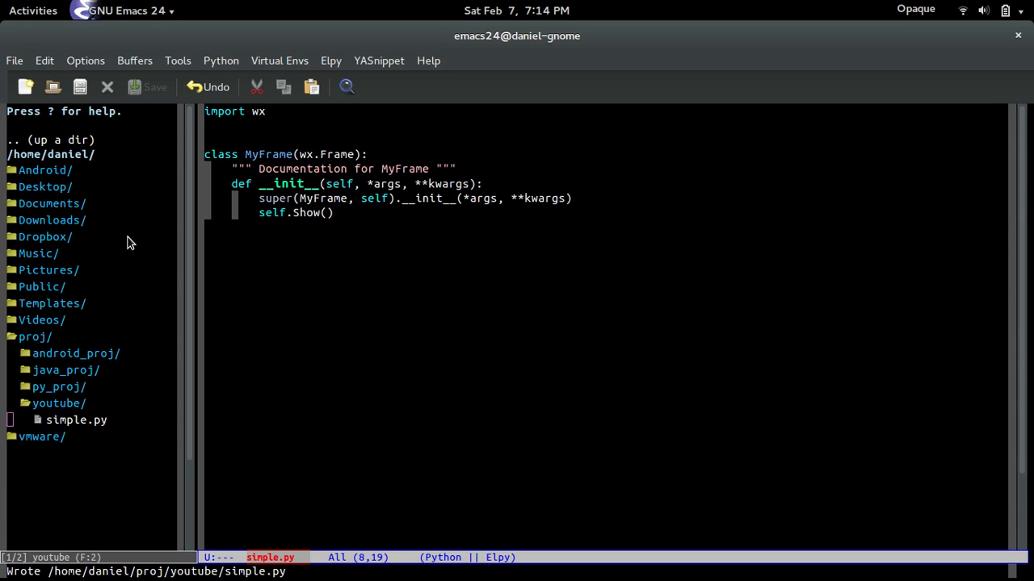
mouse_move(89, 61)
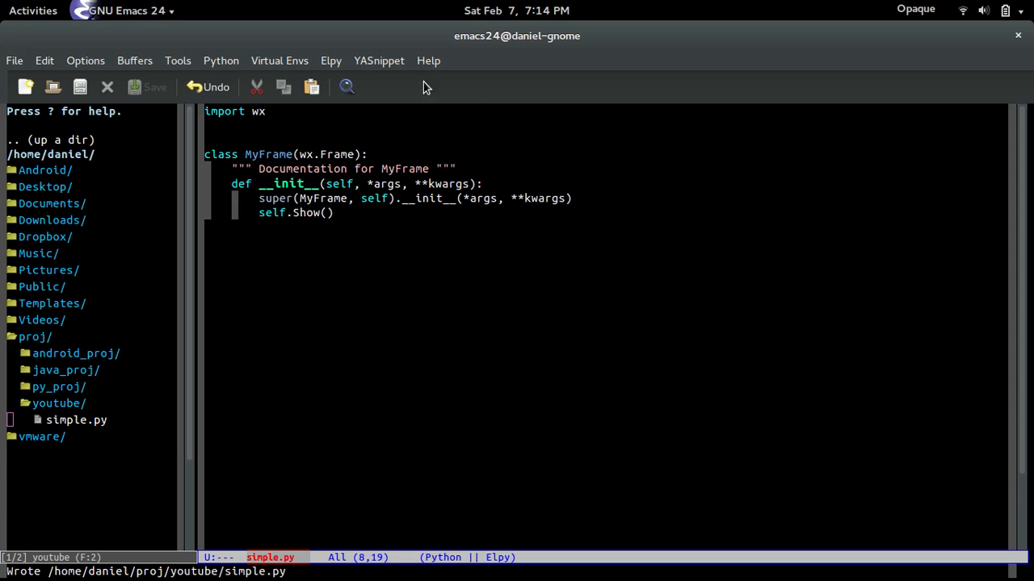
mouse_move(589, 215)
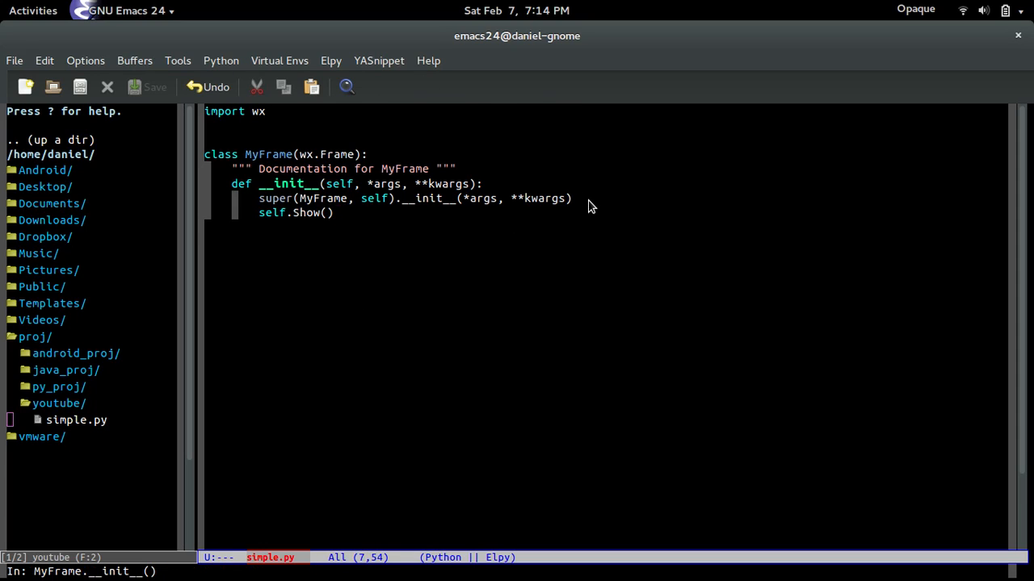
Insert self.Center() before self.Show(), then begin def main() below the class
type("self.C")
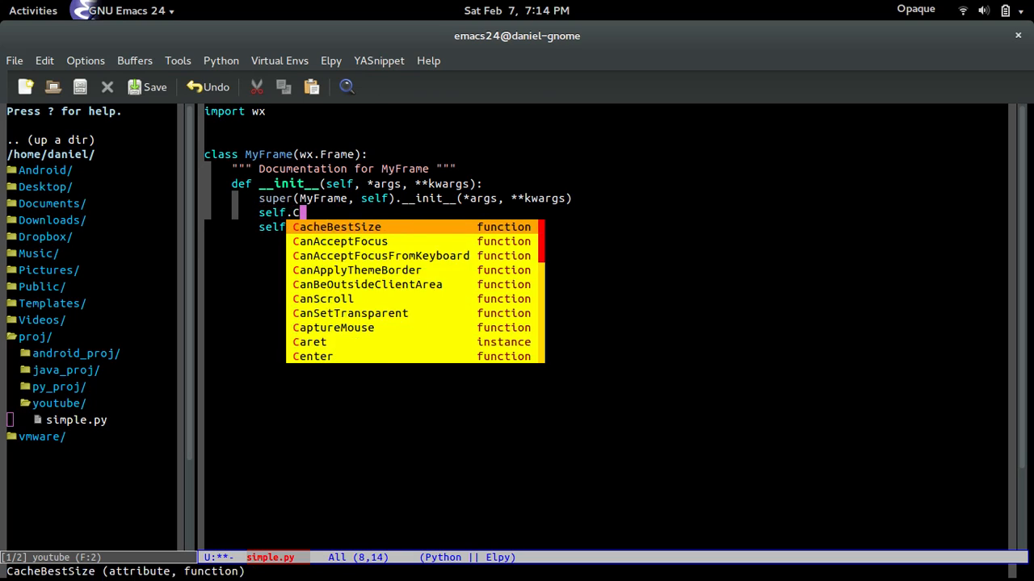
type("enter(")
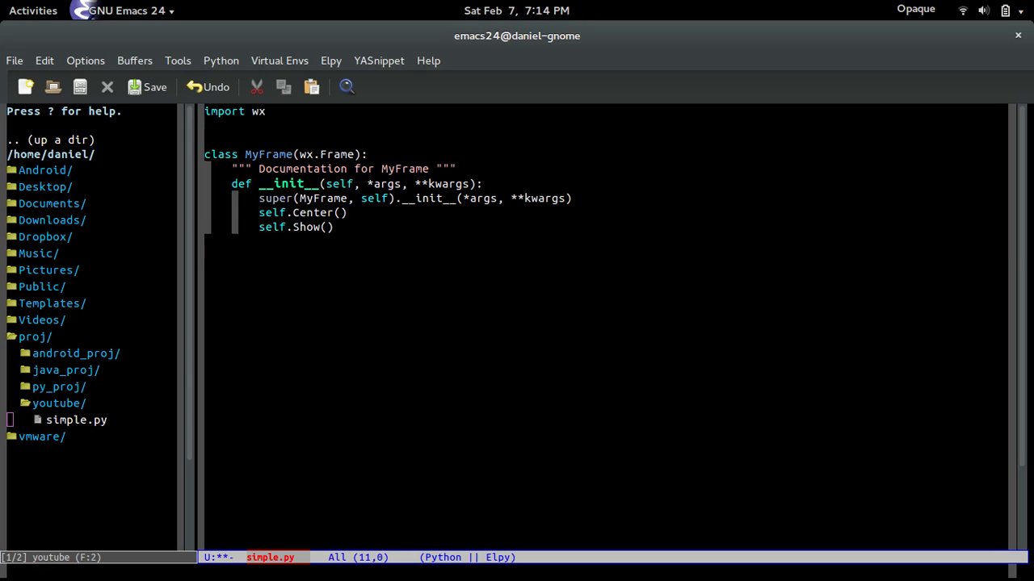
type("def main():")
left_click(384, 271)
type("app =")
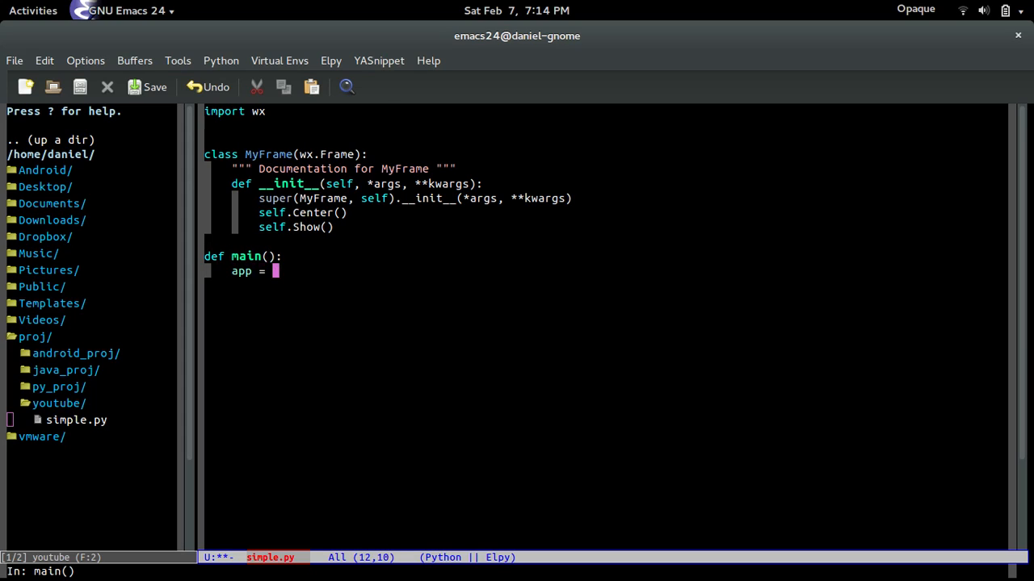
In main(), create app = wx.App() and build MyFrame(None)
type("wx.App(")
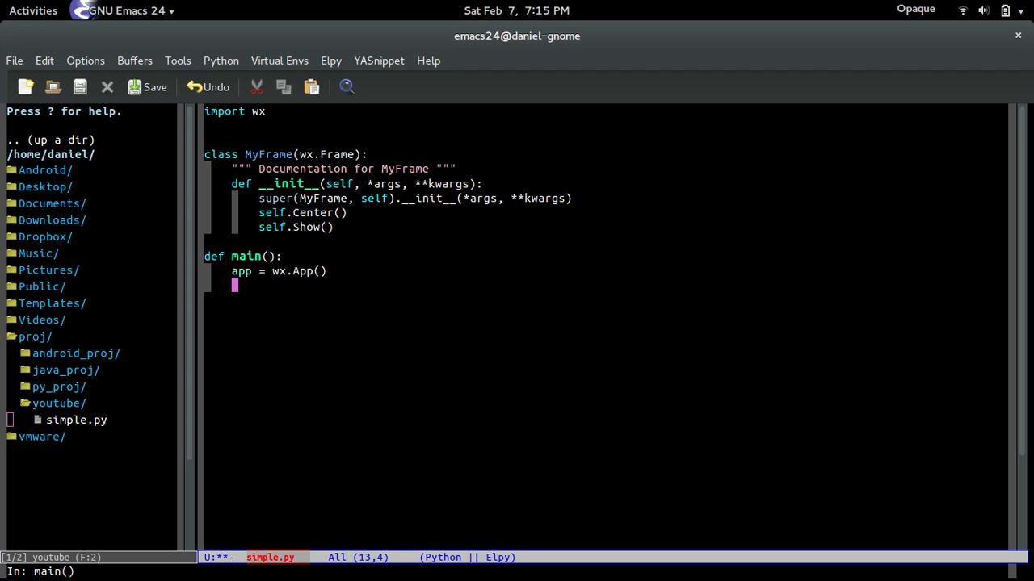
type("MyFrame")
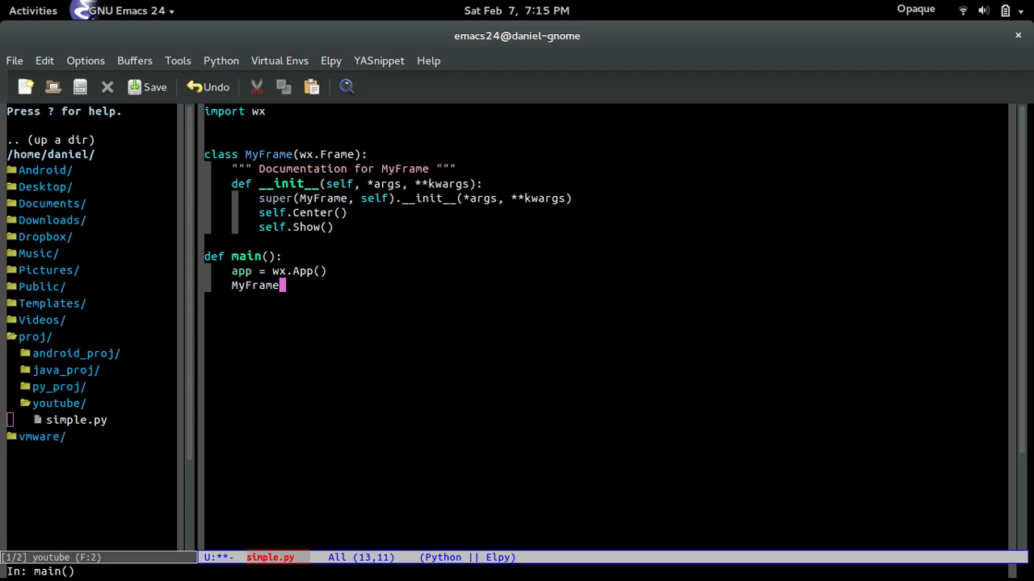
type("(")
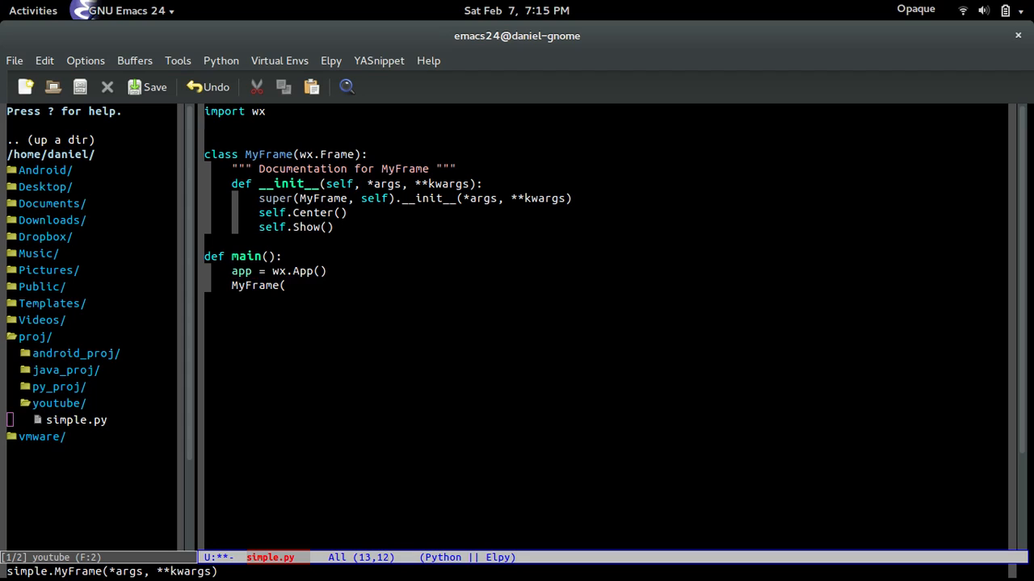
type("None)")
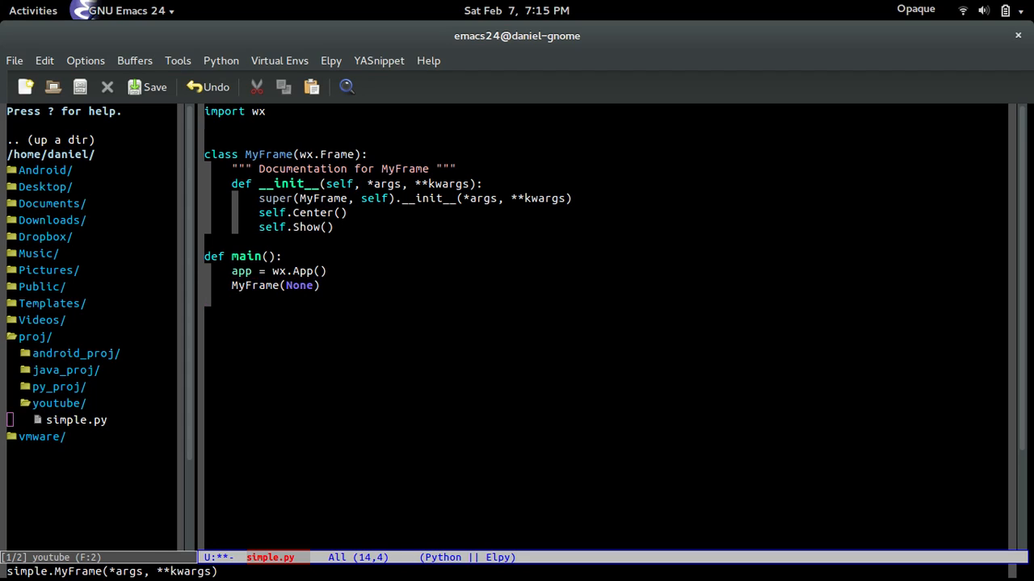
Finish main() with app.MainLoop()
type("ap")
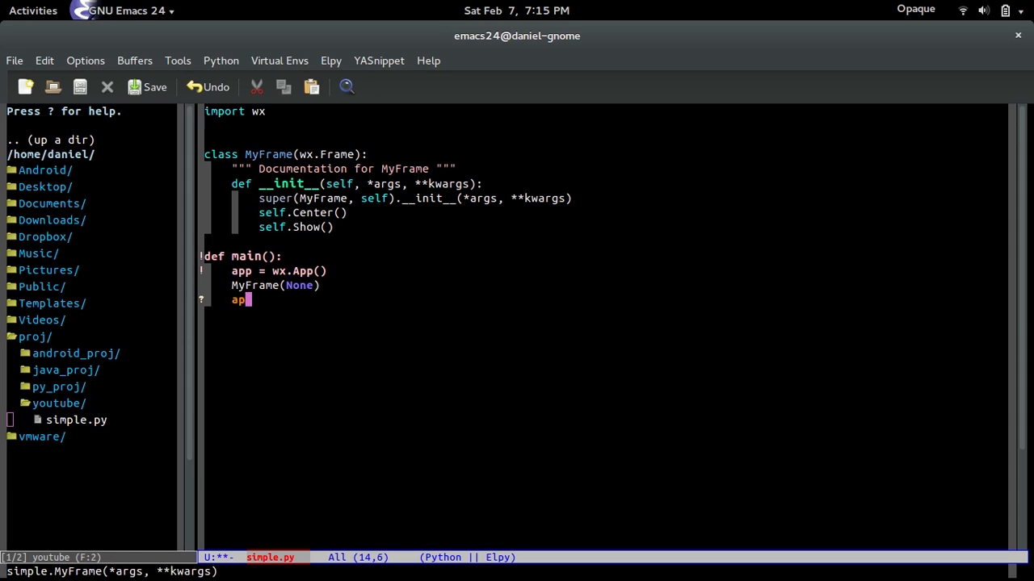
type(".MainLoop()x")
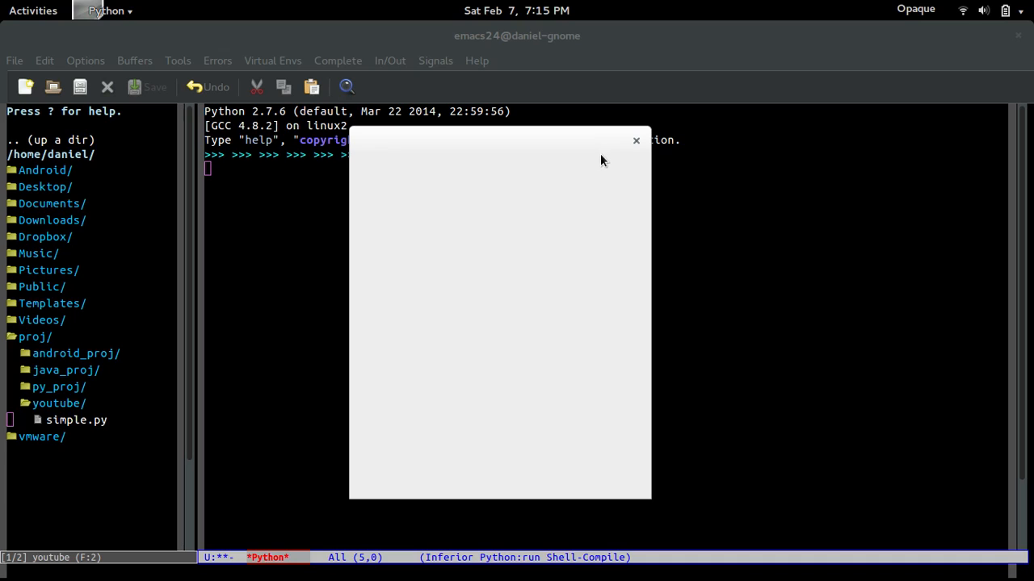
mouse_move(553, 216)
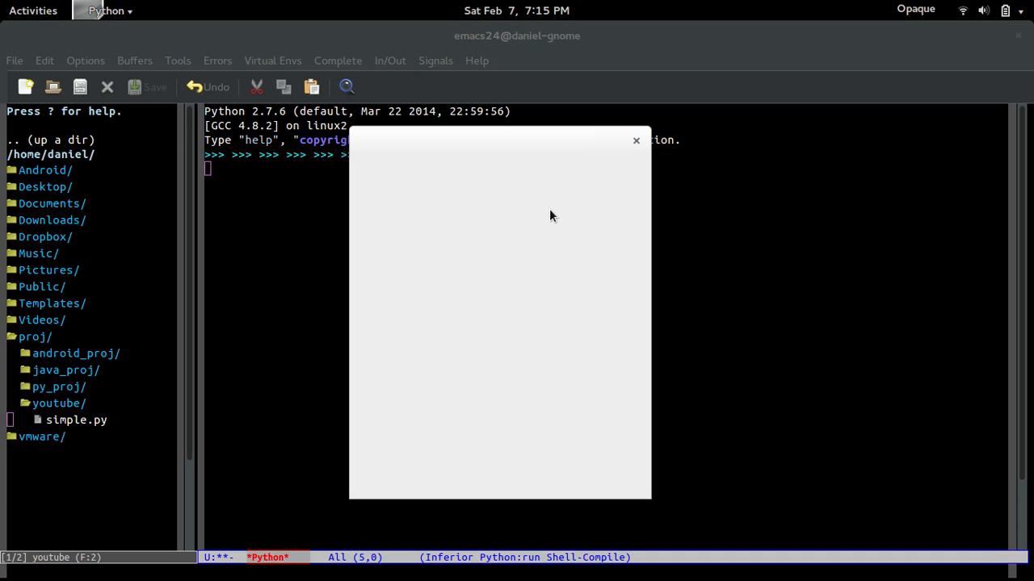
mouse_move(483, 47)
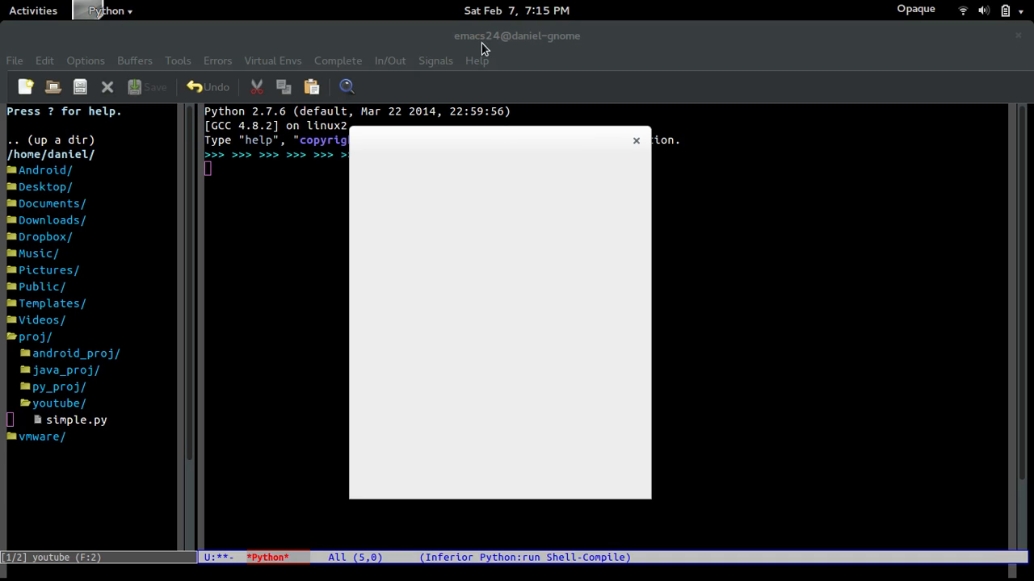
mouse_move(451, 150)
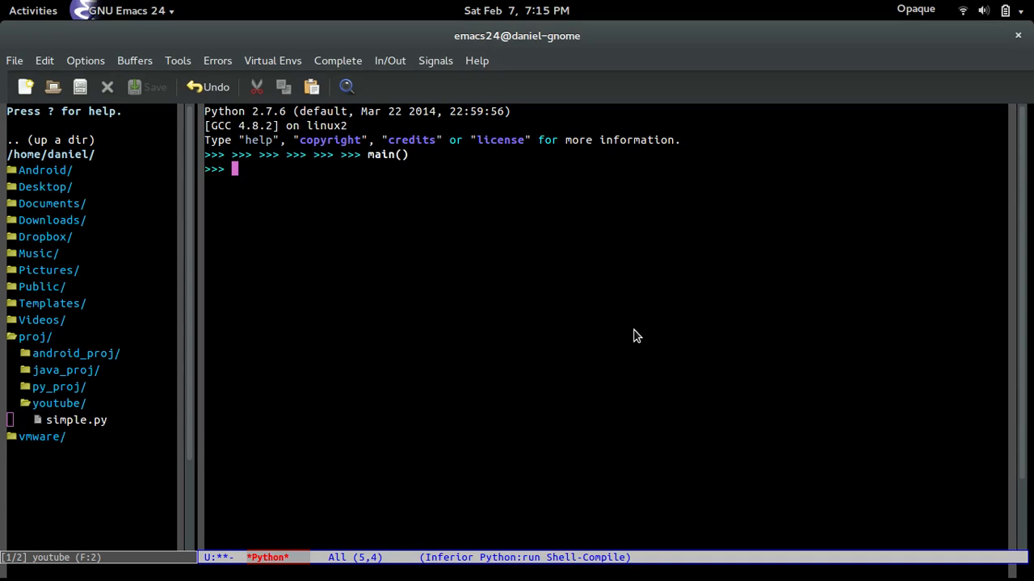
Return to the simple.py buffer after testing main() and closing the empty window
left_click(76, 420)
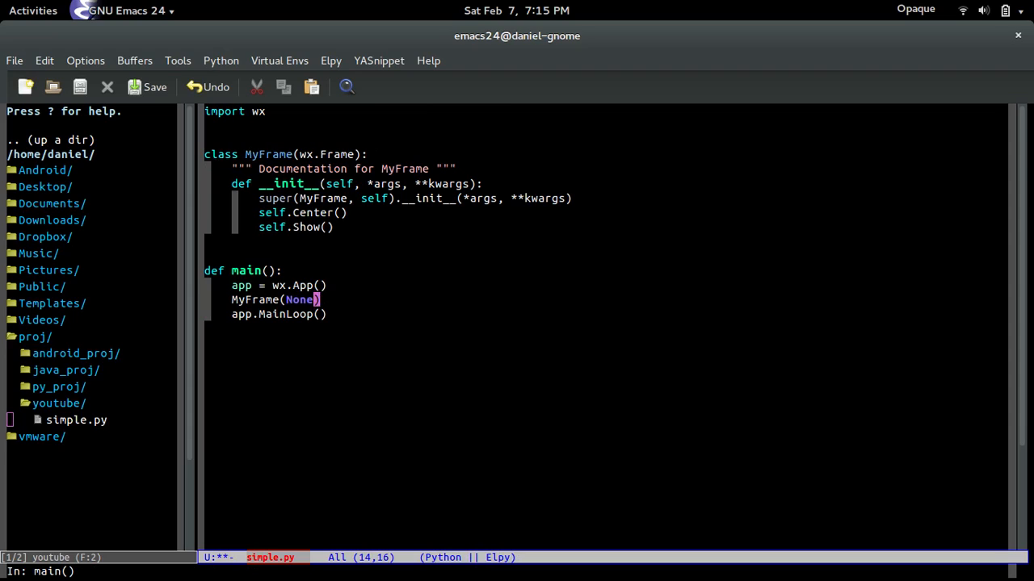
Extend the call to MyFrame(None, title="Burito Extreme", size=(500, 600)), fixing a title typo
type(", title=\"")
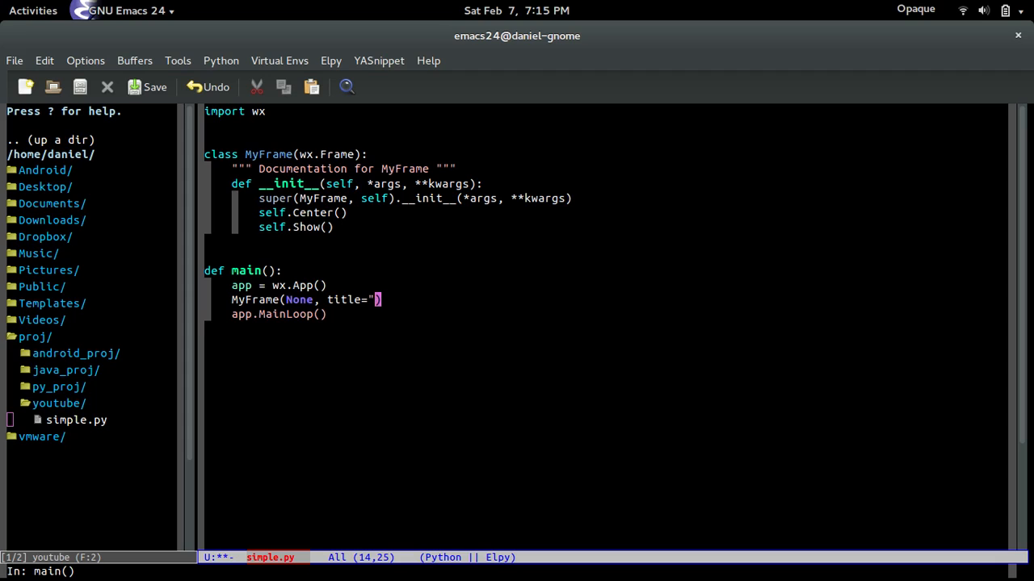
type("But")
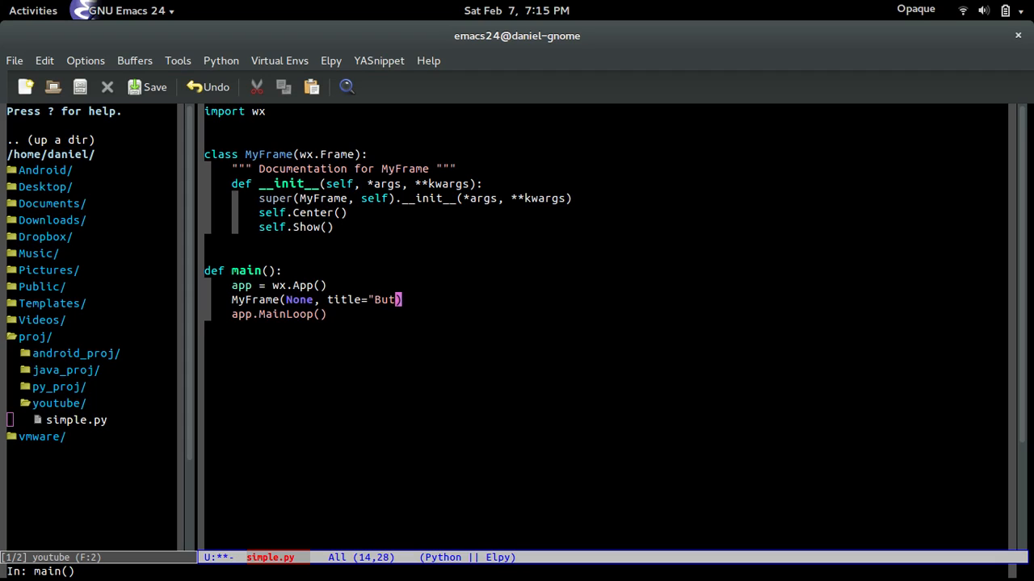
key("BackSpace")
type("rito Ex")
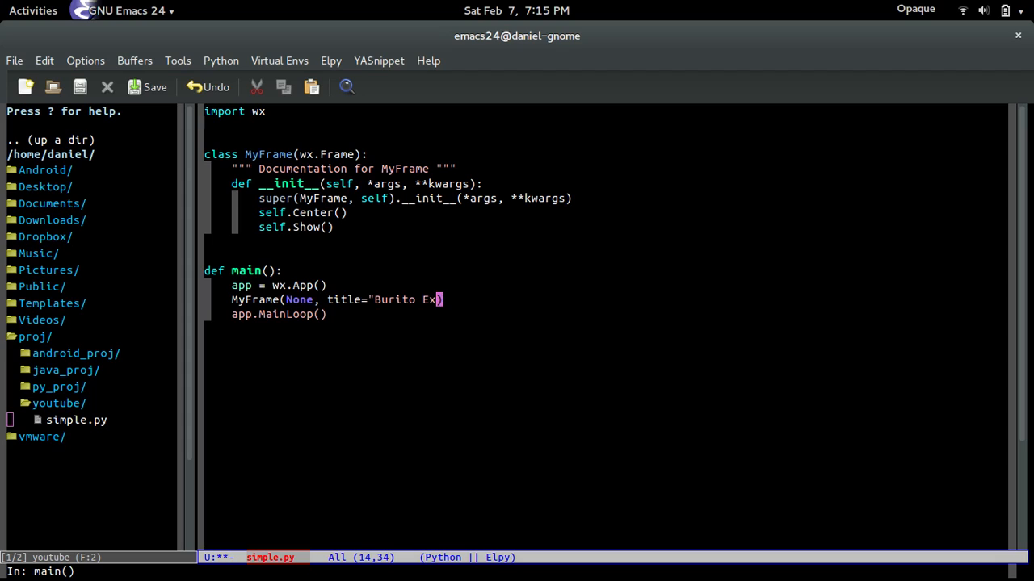
type("treme\", size=(")
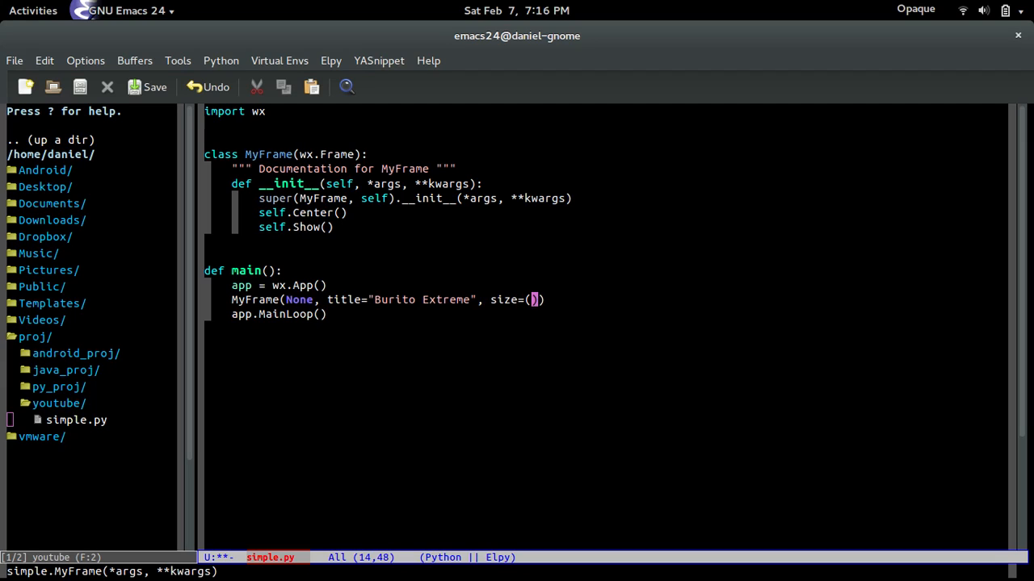
type("500")
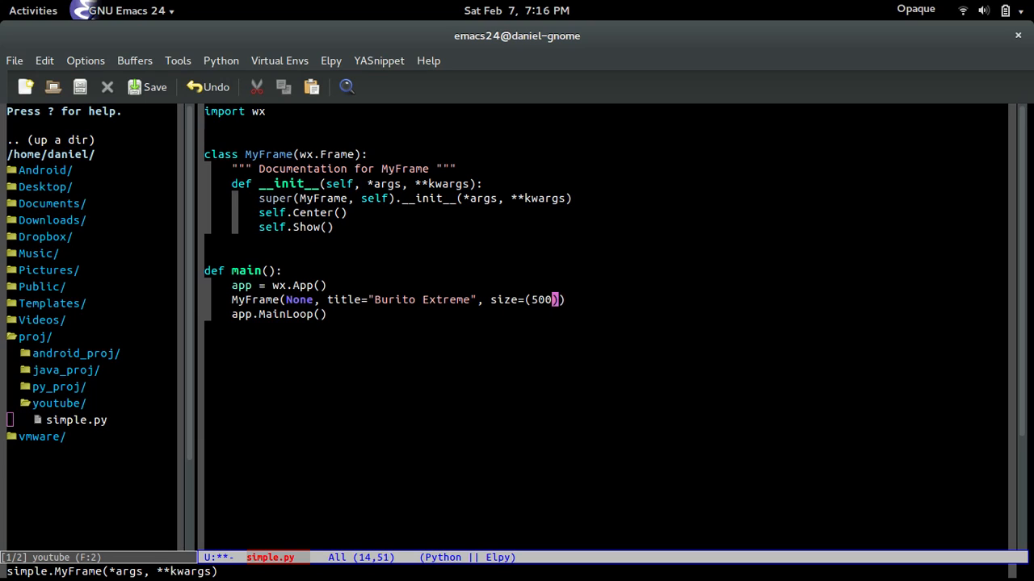
type(", 600")
type("main()")
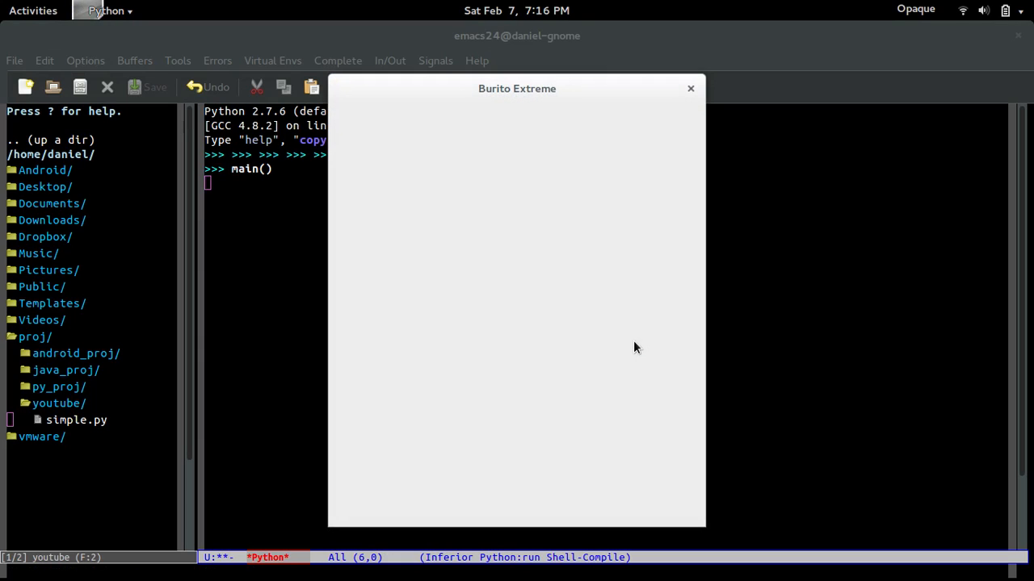
mouse_move(607, 191)
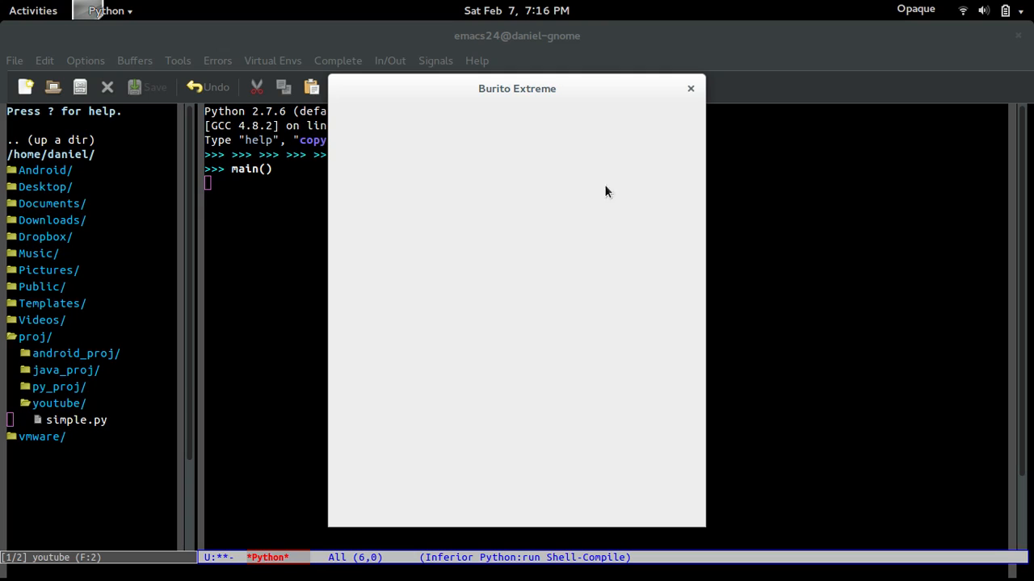
mouse_move(504, 92)
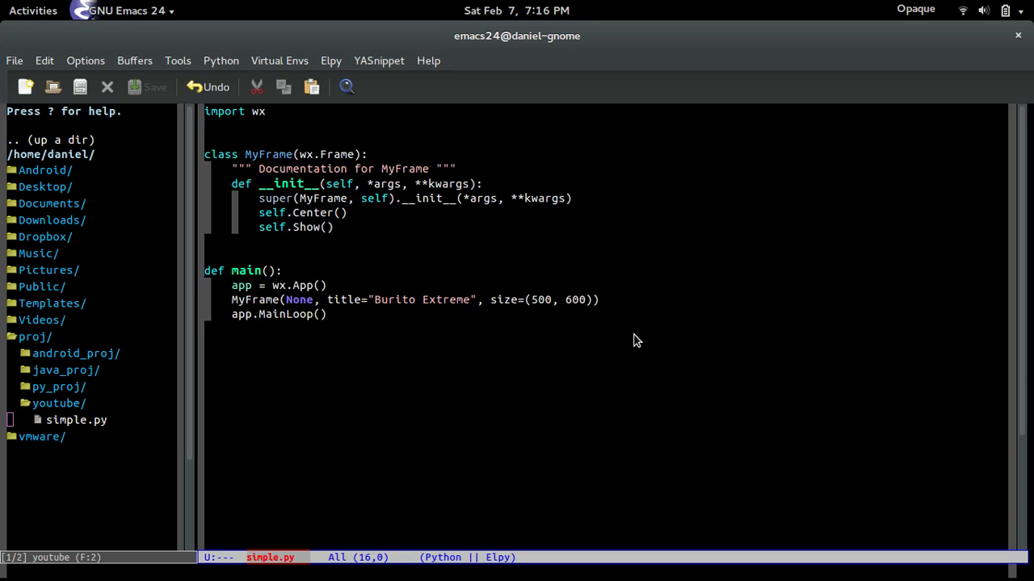
mouse_move(668, 359)
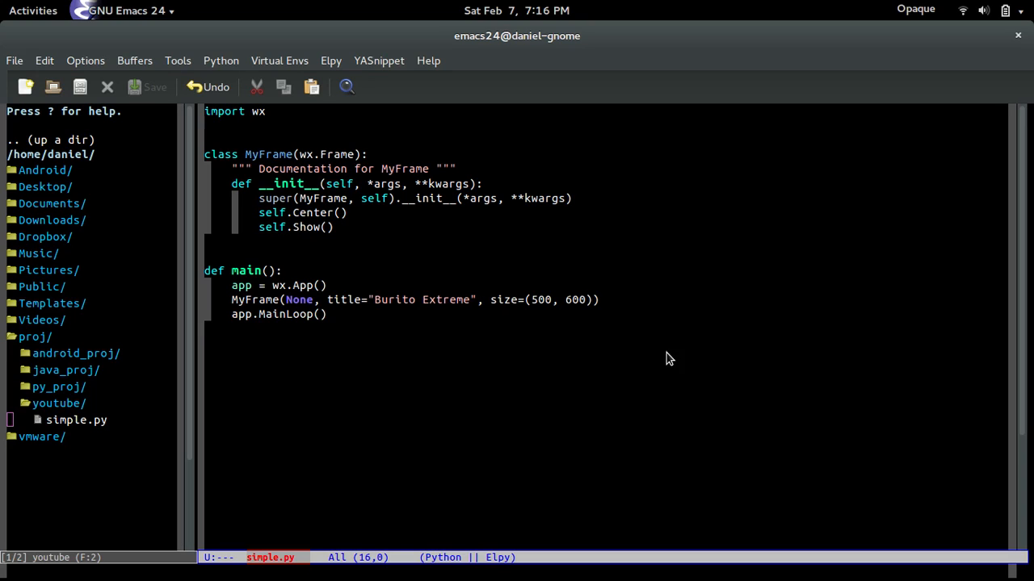